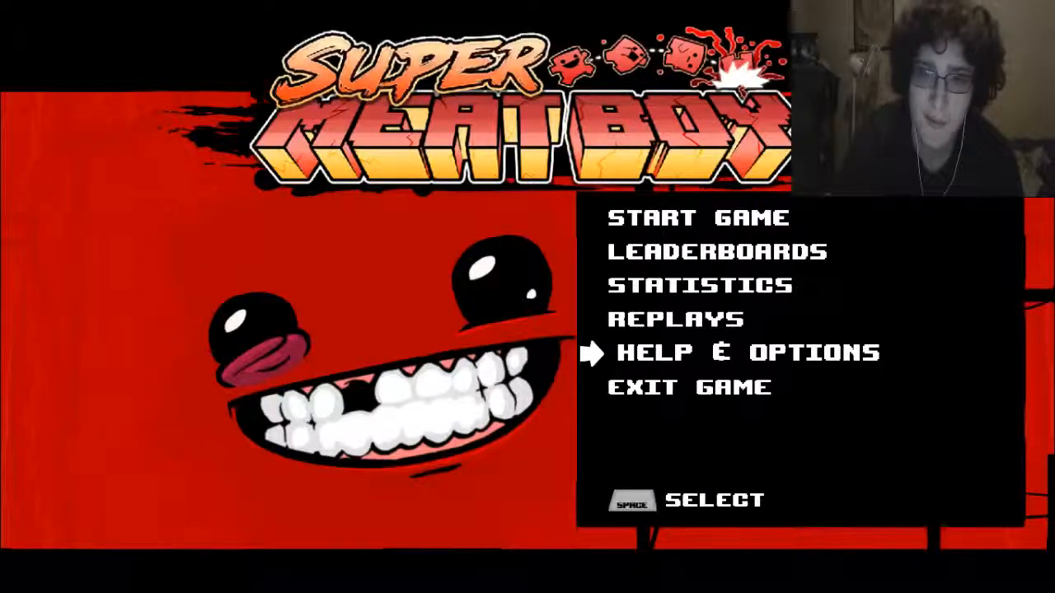
{"action": "key", "text": "up"}
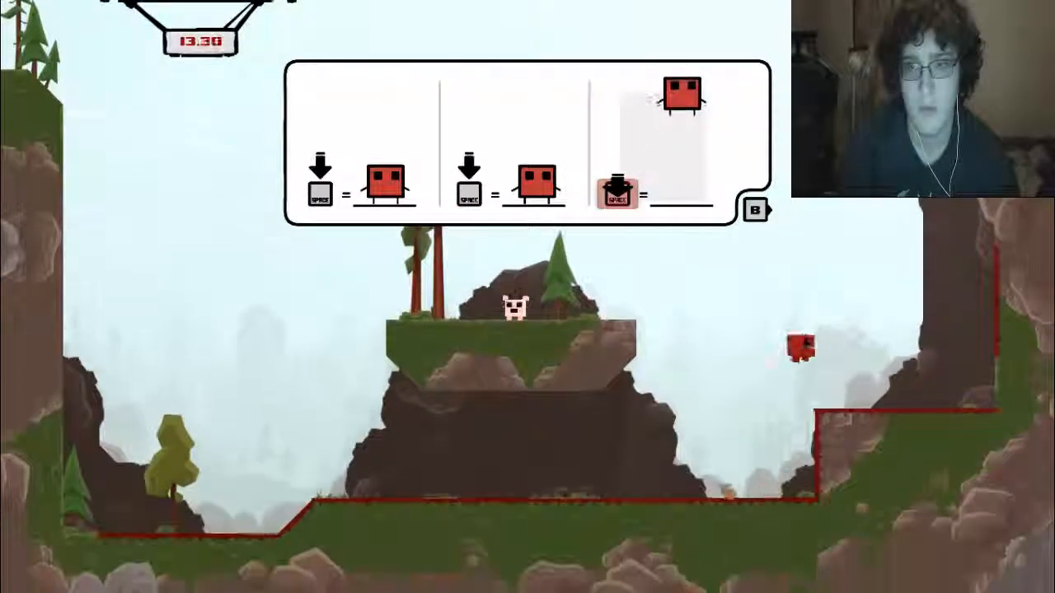
{"action": "key", "text": "space"}
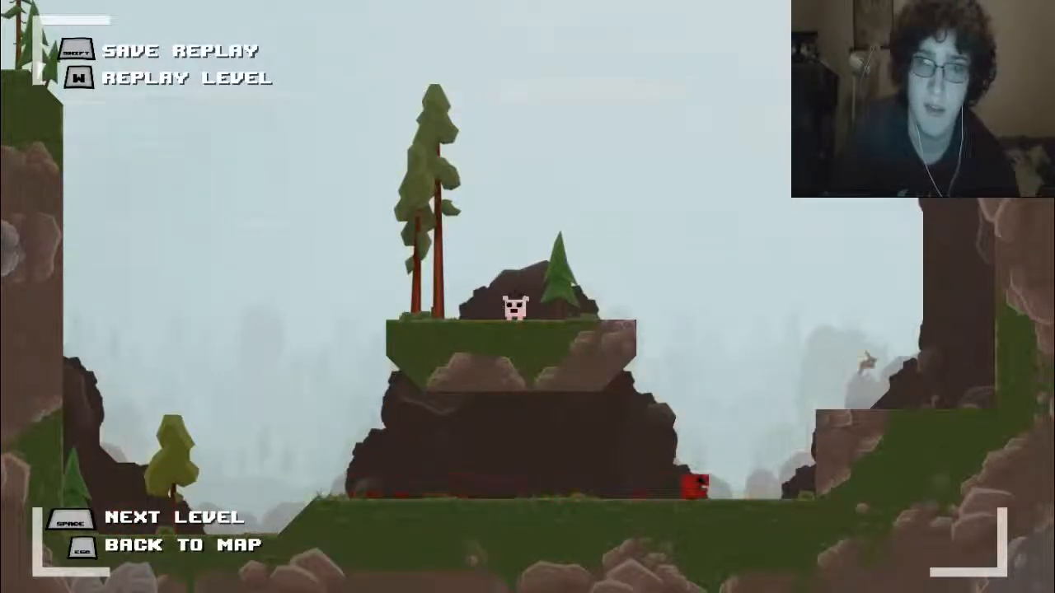
{"action": "key", "text": "space"}
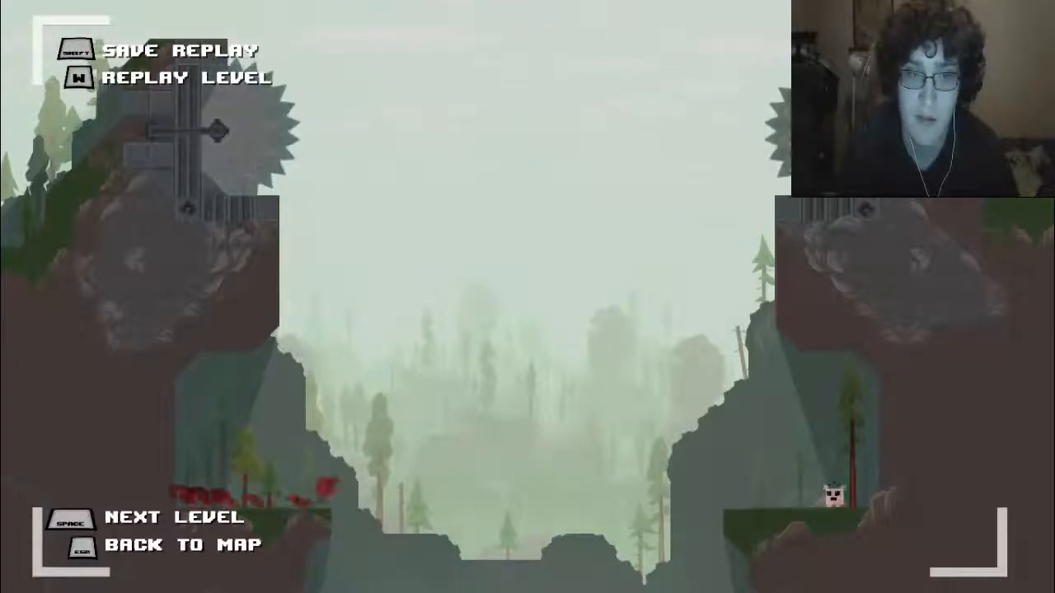
{"action": "key", "text": "space"}
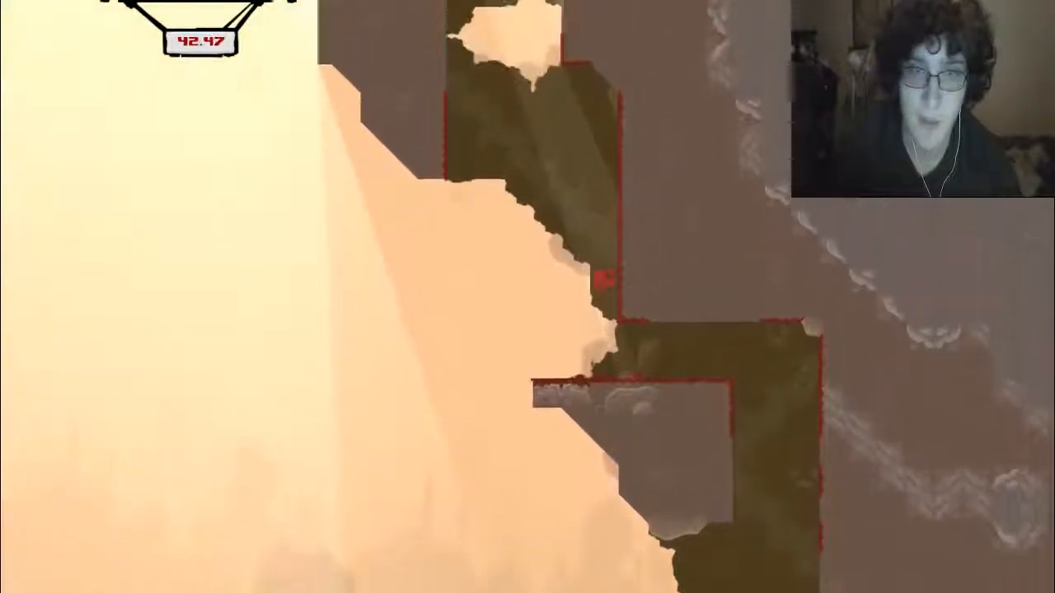
{"action": "key", "text": "right"}
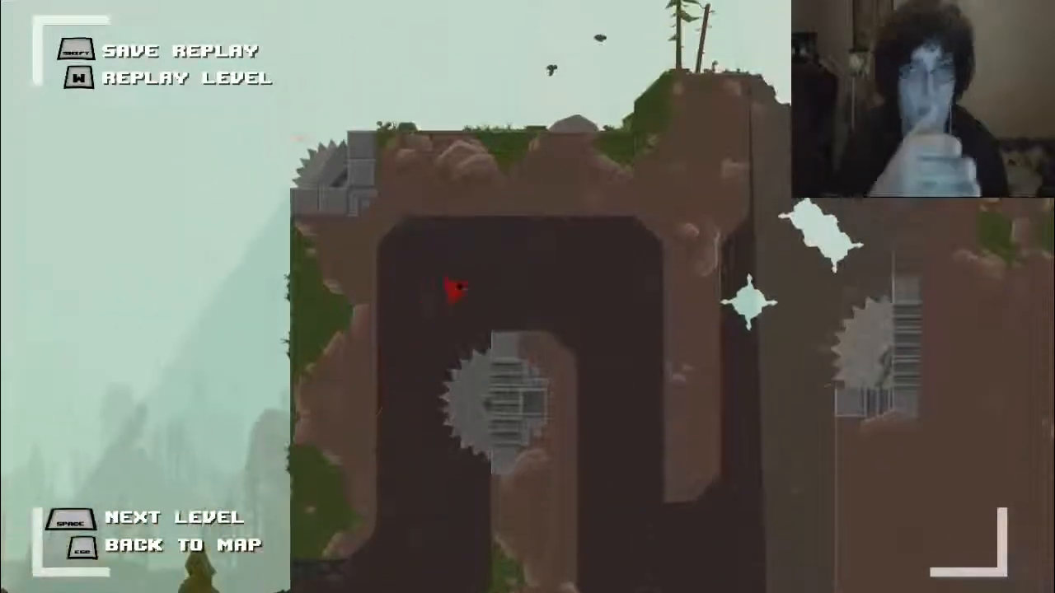
{"action": "key", "text": "space"}
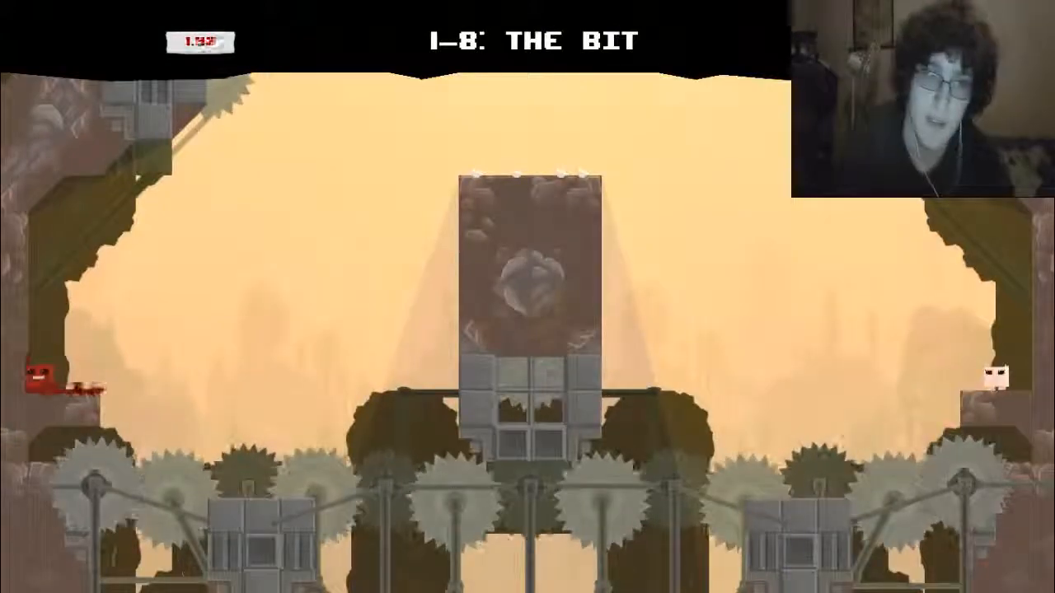